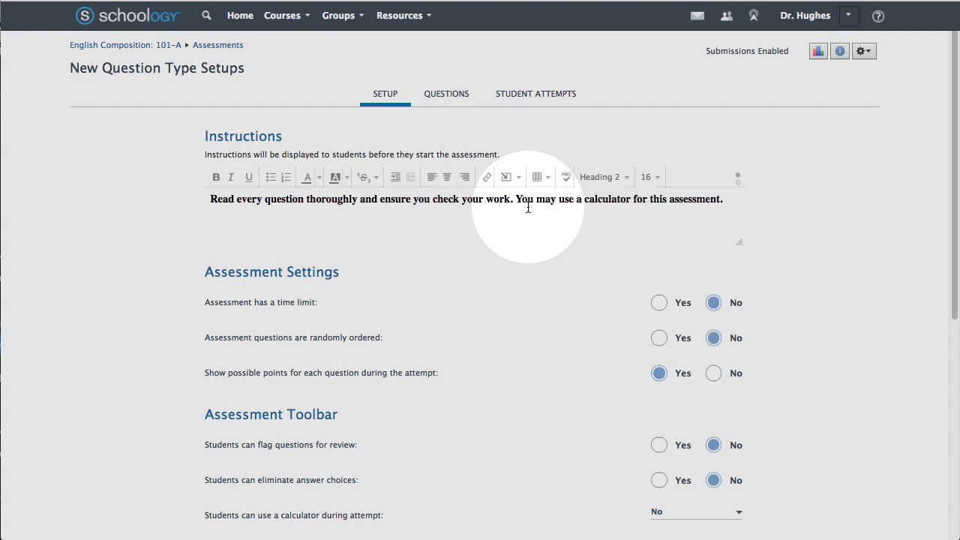
# Step: Show the assessment's list of 21 questions from the Questions tab
pyautogui.click(446, 93)
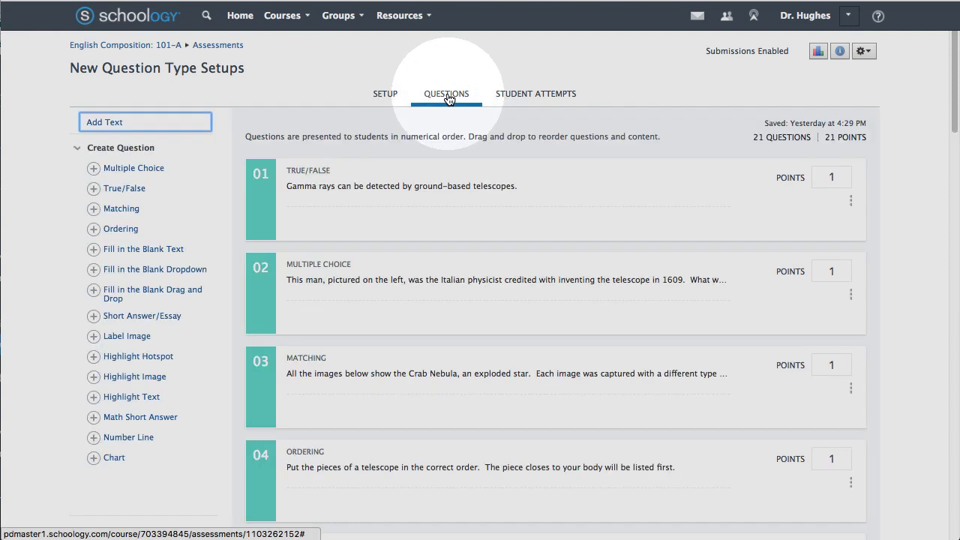
pyautogui.moveTo(282, 269)
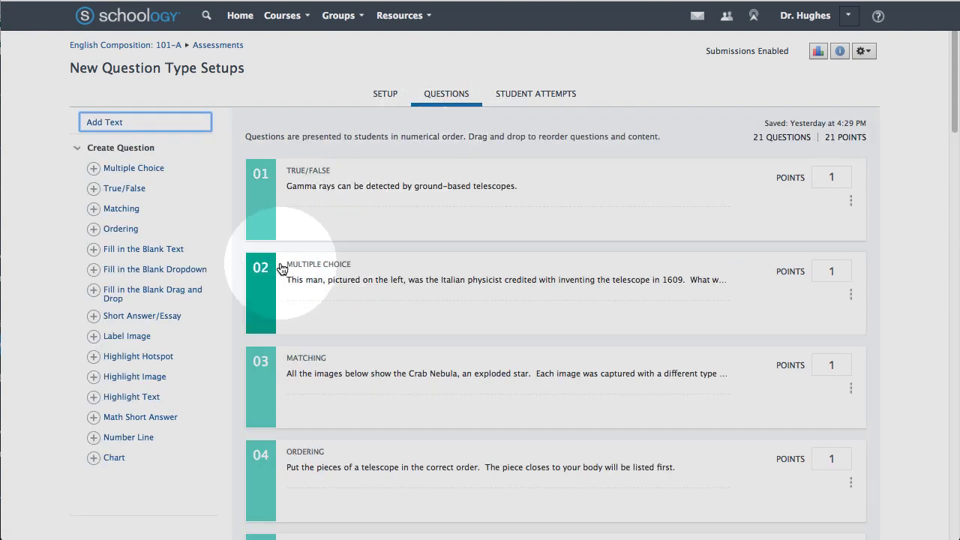
pyautogui.moveTo(171, 294)
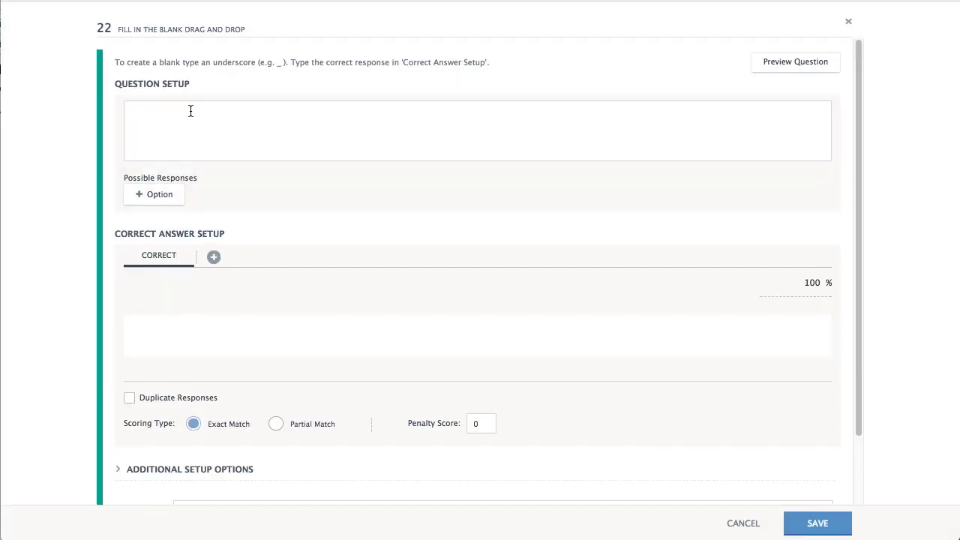
# Step: Write "World War I was triggered by the assassination of [1] in [2]." with two response blanks
pyautogui.click(478, 131)
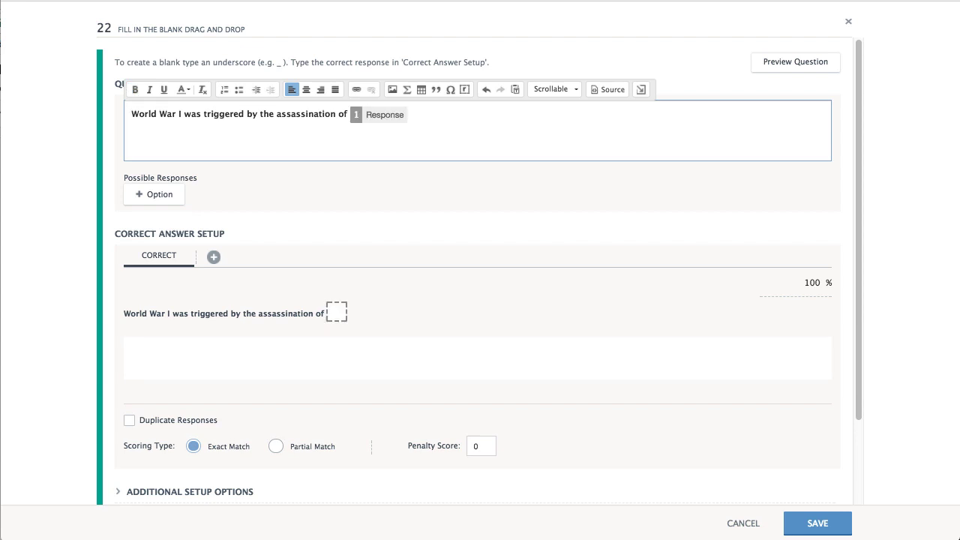
pyautogui.write('in')
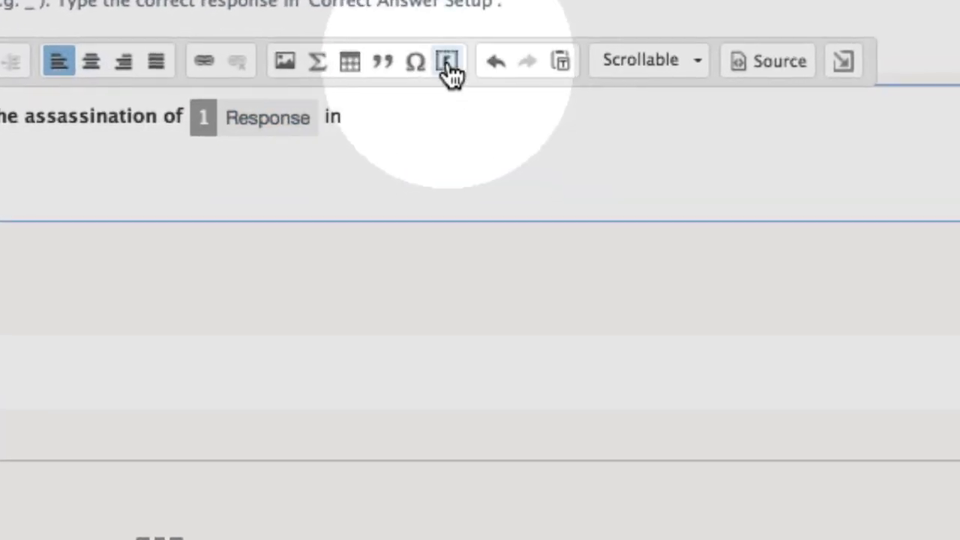
pyautogui.click(448, 61)
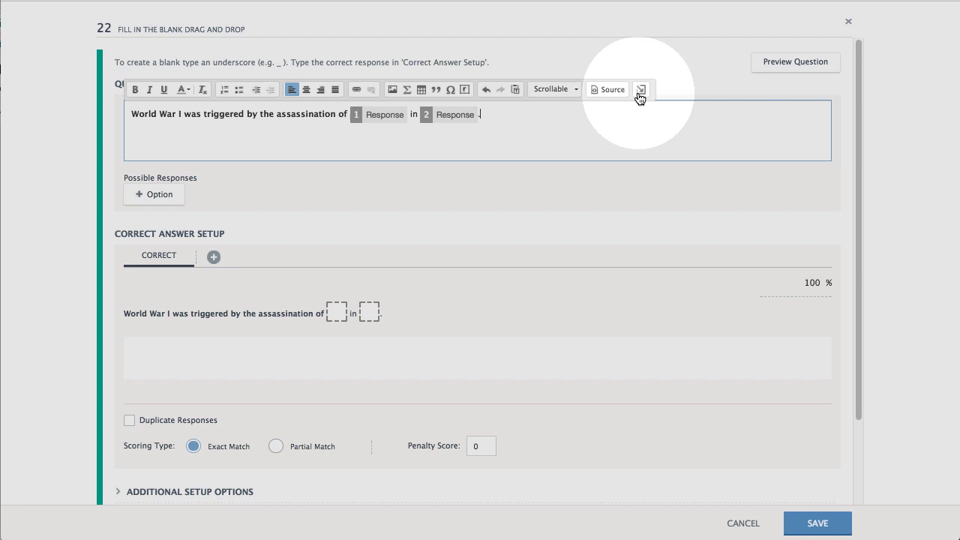
pyautogui.click(642, 89)
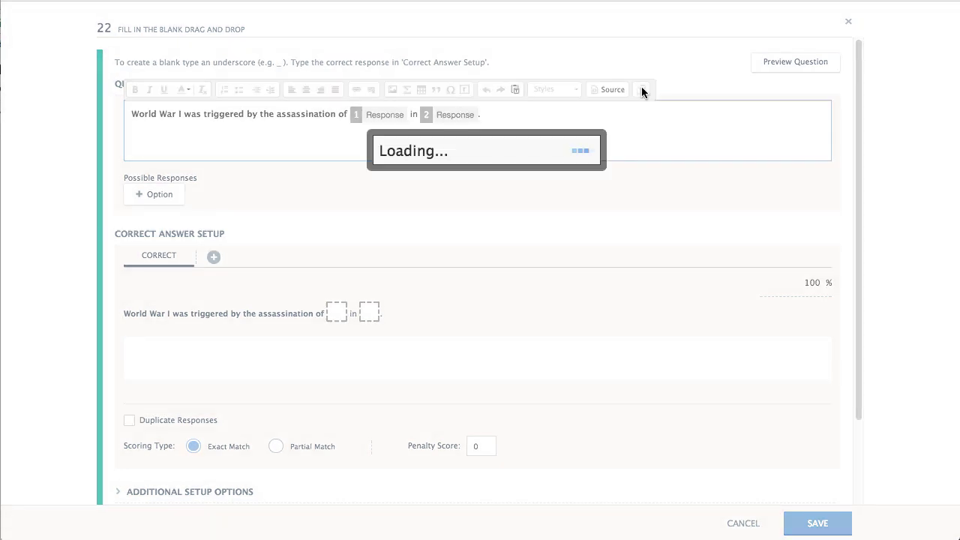
pyautogui.click(642, 89)
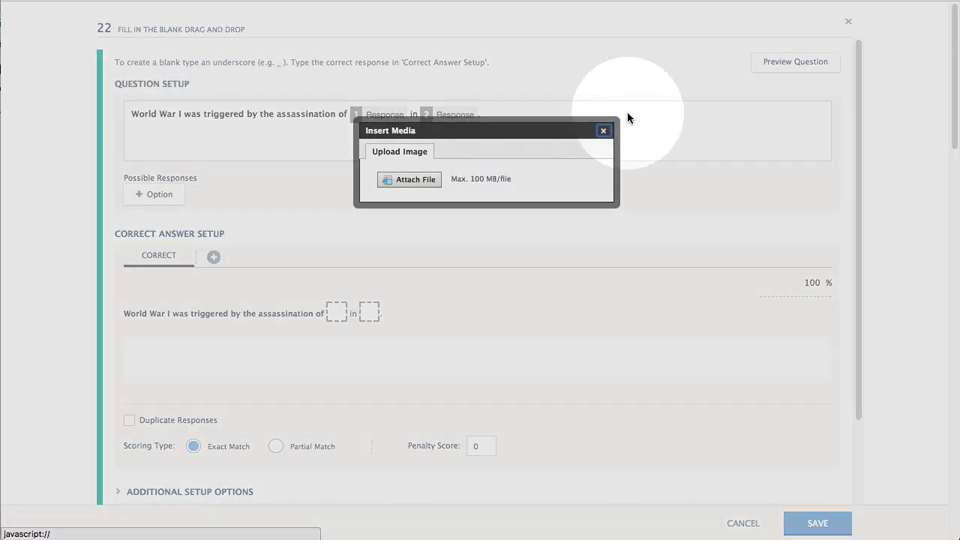
pyautogui.click(604, 130)
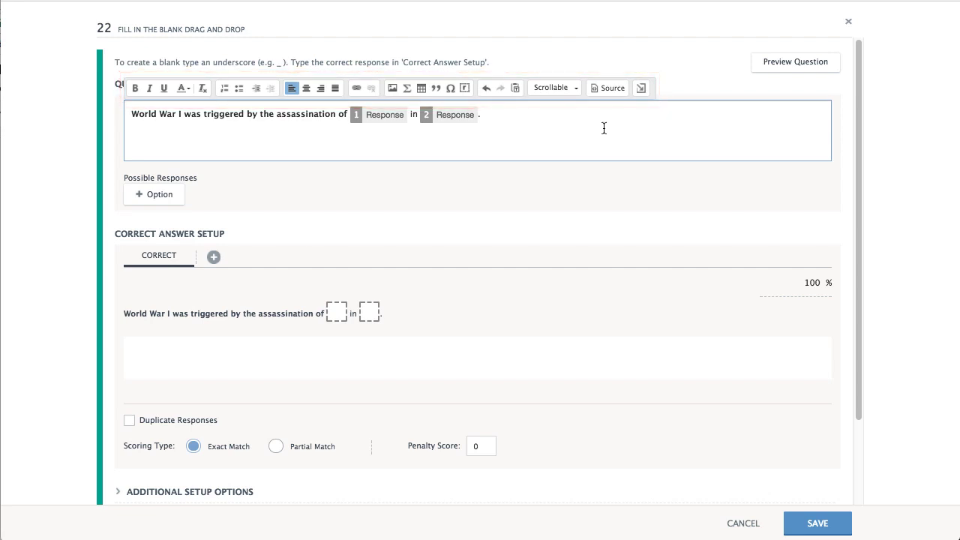
# Step: Add the possible responses, starting with Adolf Hitler, to build the list of ten choices
pyautogui.click(154, 194)
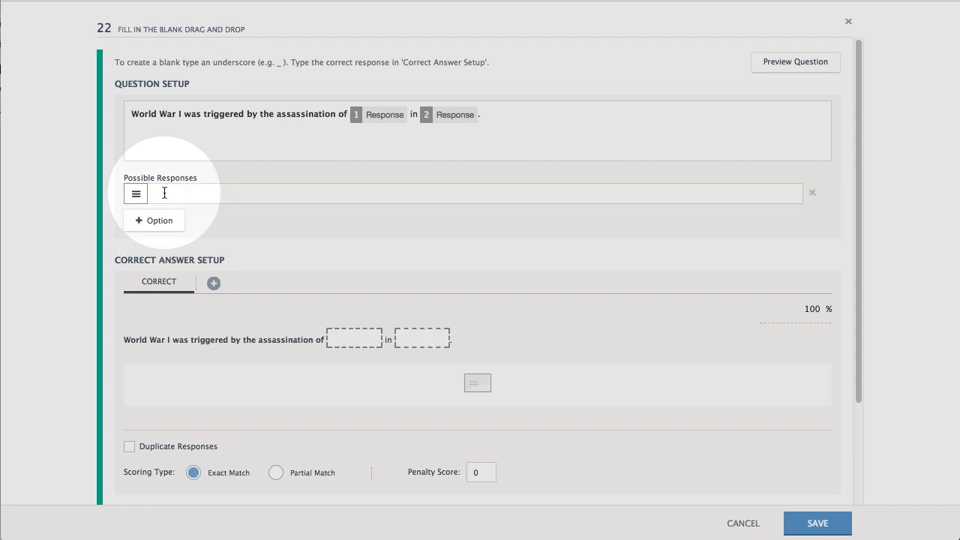
pyautogui.write('Adolf Hitler')
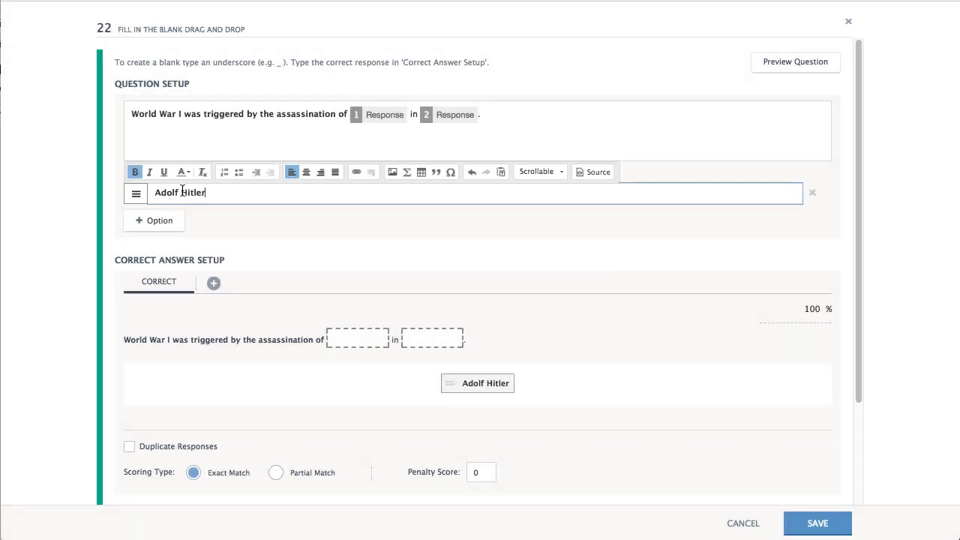
pyautogui.click(154, 221)
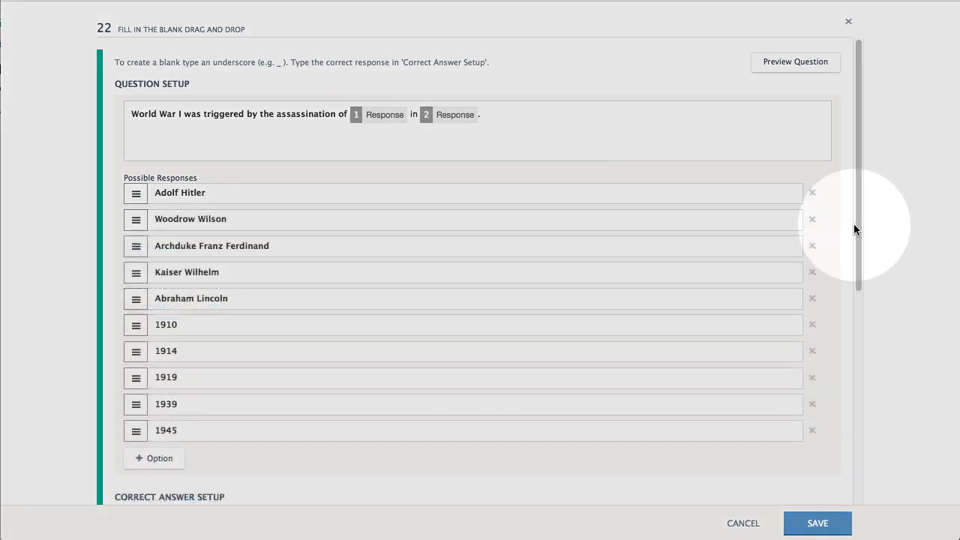
pyautogui.scroll(-3)
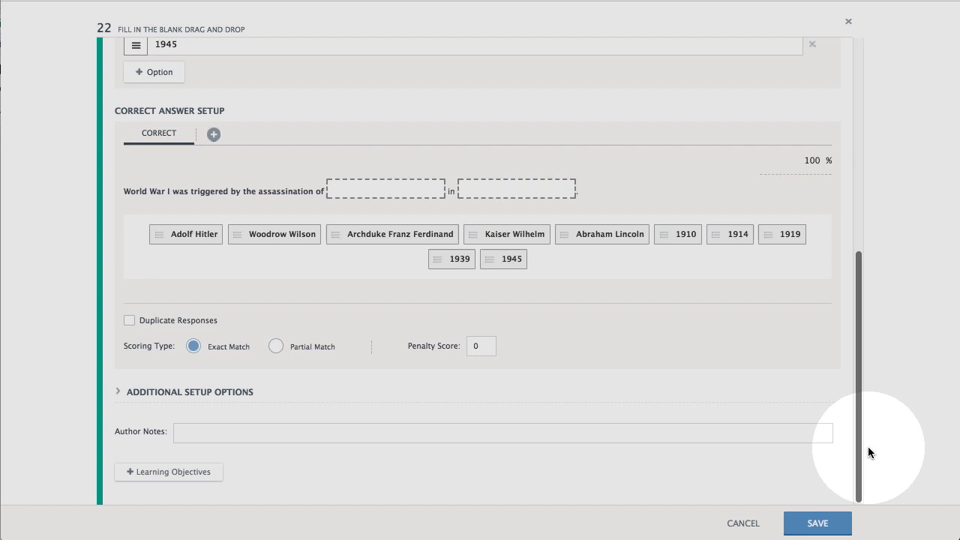
# Step: Place Archduke Franz Ferdinand and 1914 as correct answers and allow duplicate responses
pyautogui.moveTo(392, 233); pyautogui.dragTo(385, 188)
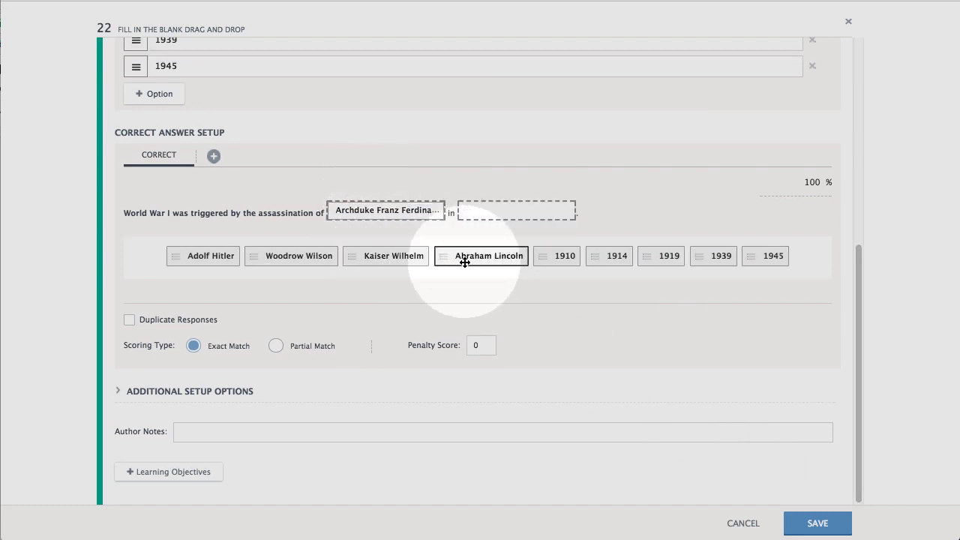
pyautogui.moveTo(617, 256); pyautogui.dragTo(517, 210)
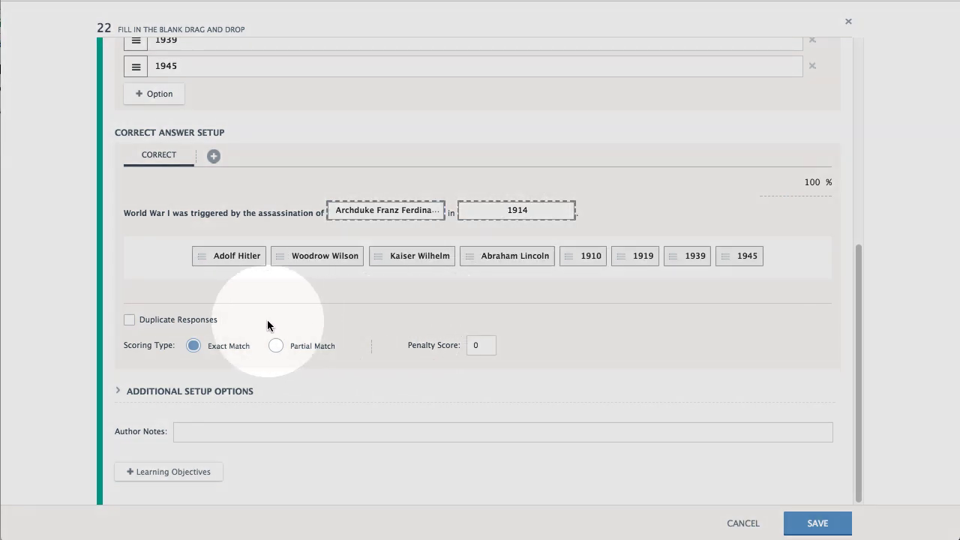
pyautogui.click(129, 320)
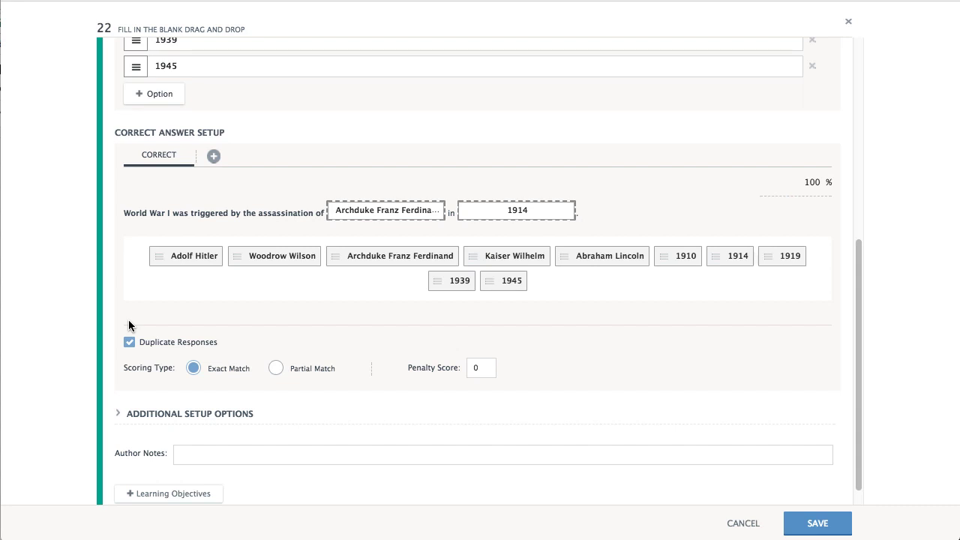
# Step: Select Partial Match scoring and expand Additional Setup Options showing the 100px blank width
pyautogui.click(276, 368)
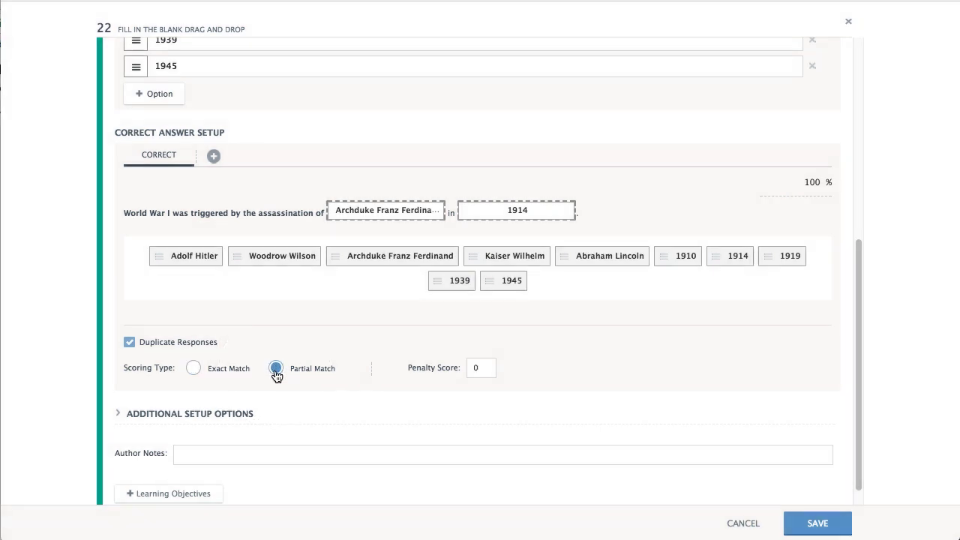
pyautogui.click(275, 367)
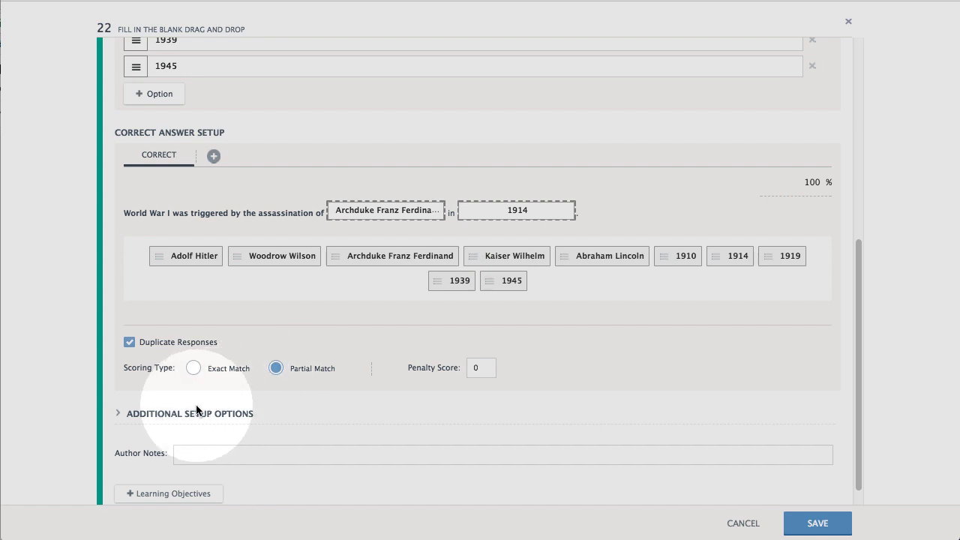
pyautogui.click(191, 414)
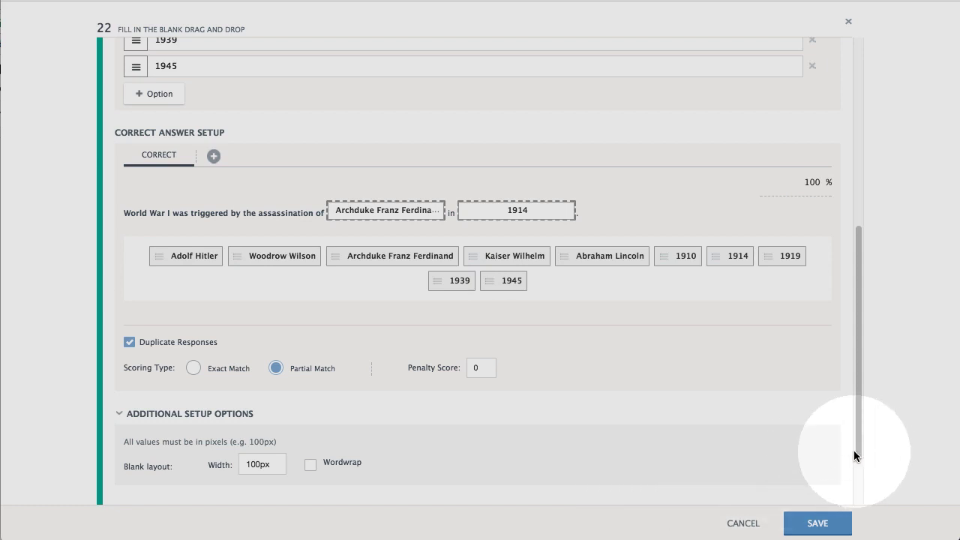
# Step: Preview question 22 as students see it and save it
pyautogui.scroll(3)
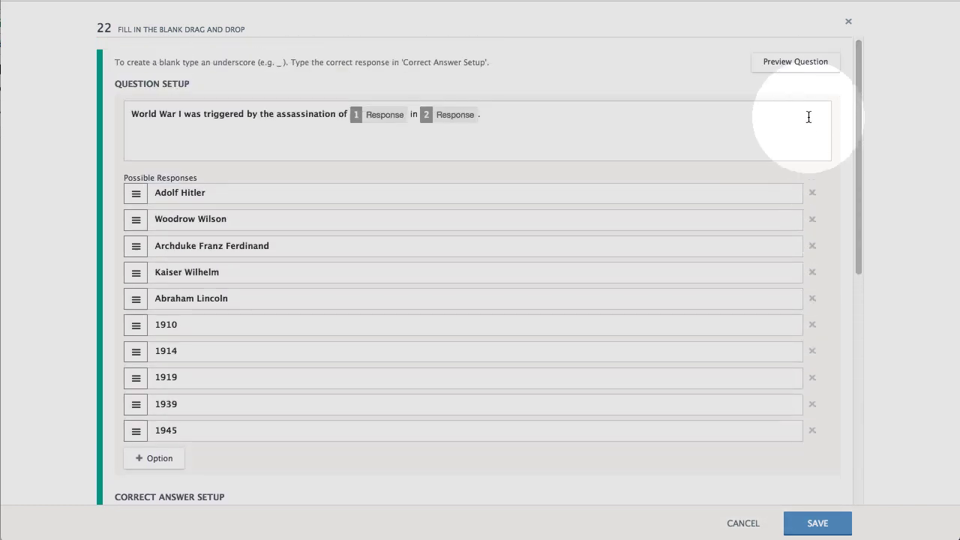
pyautogui.click(796, 61)
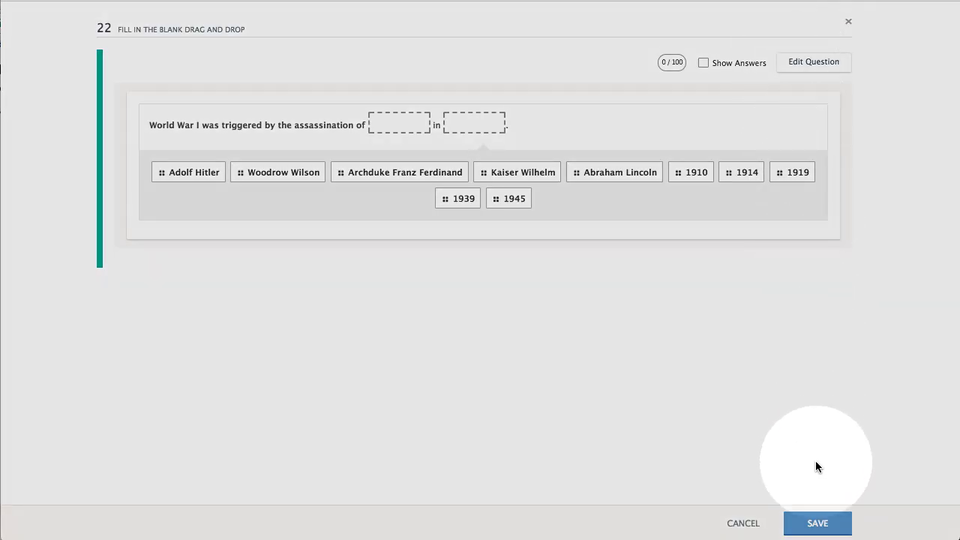
pyautogui.click(817, 523)
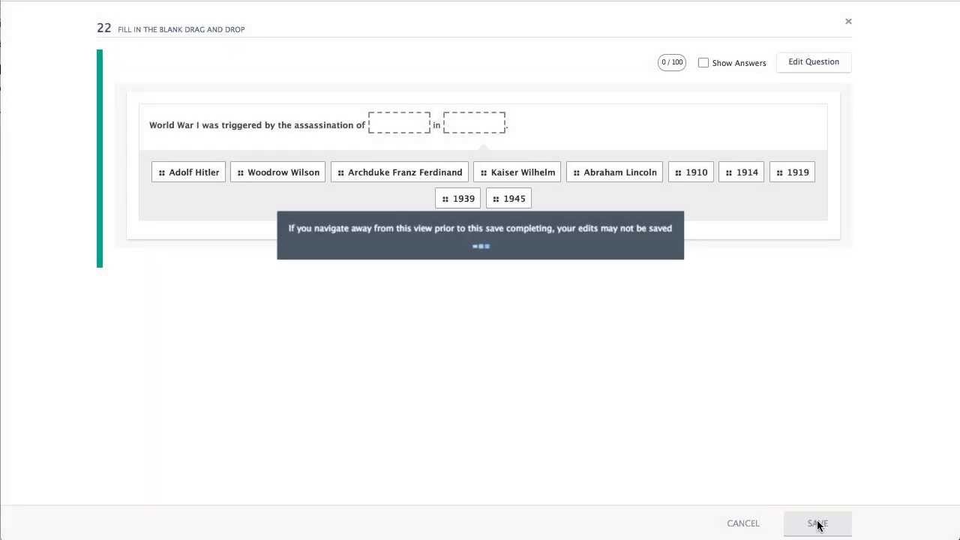